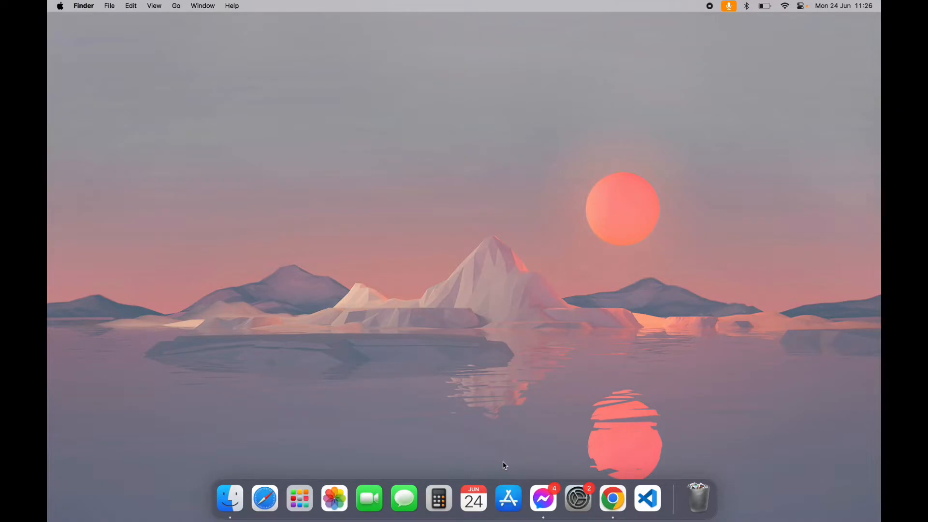
# Launch Google Chrome from the Dock
pyautogui.click(611, 498)
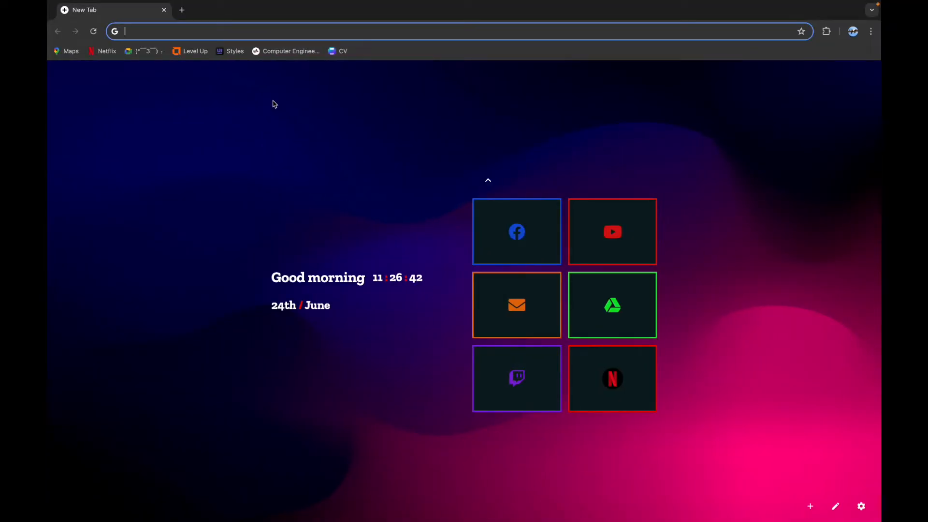
# Open canva.com and create a blank 1280×720 YouTube Thumbnail design
pyautogui.write('canva.com')
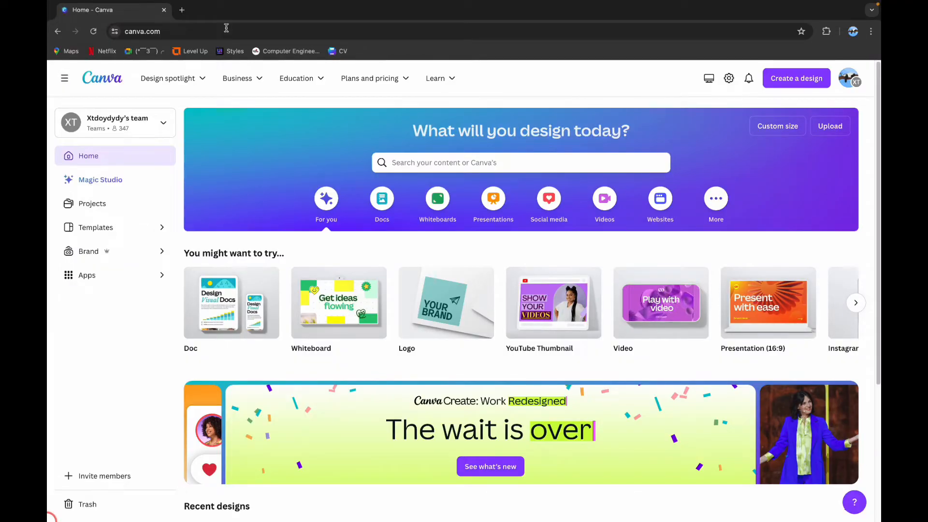
pyautogui.moveTo(604, 198)
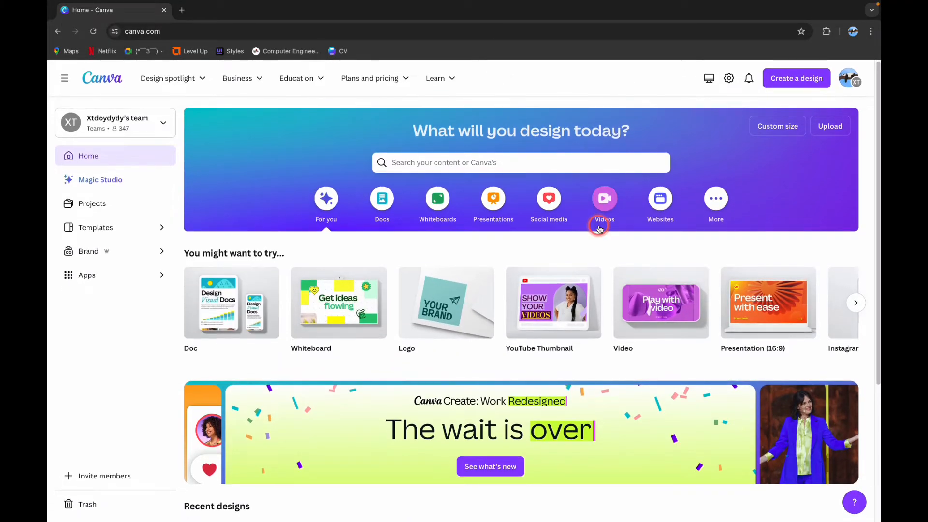
pyautogui.moveTo(795, 77)
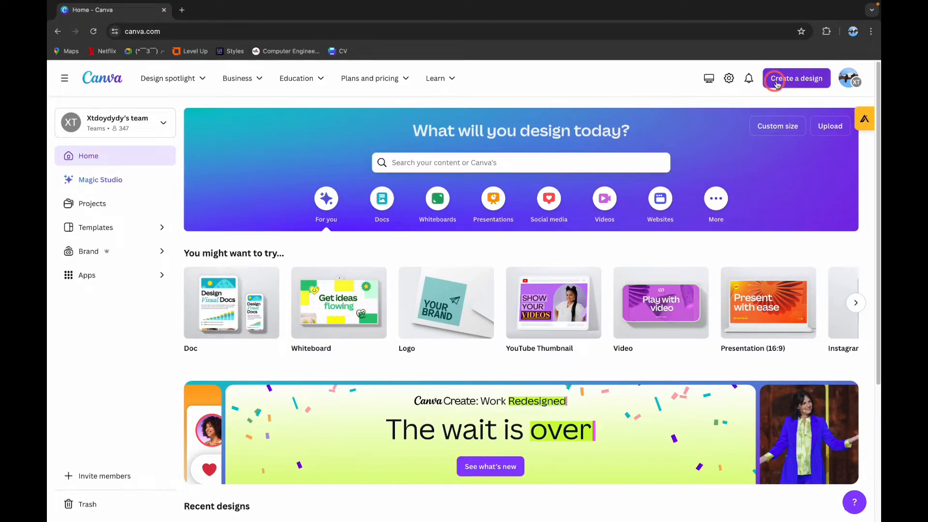
pyautogui.click(797, 78)
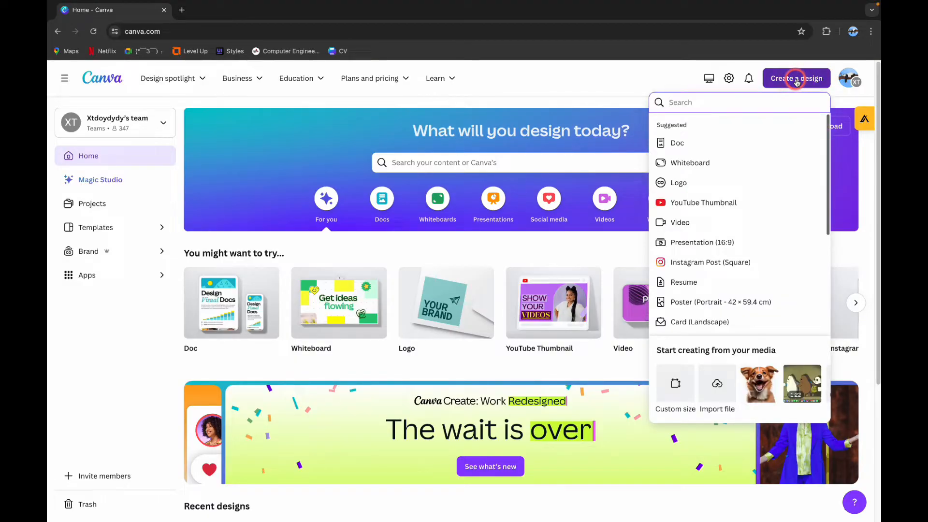
pyautogui.moveTo(710, 203)
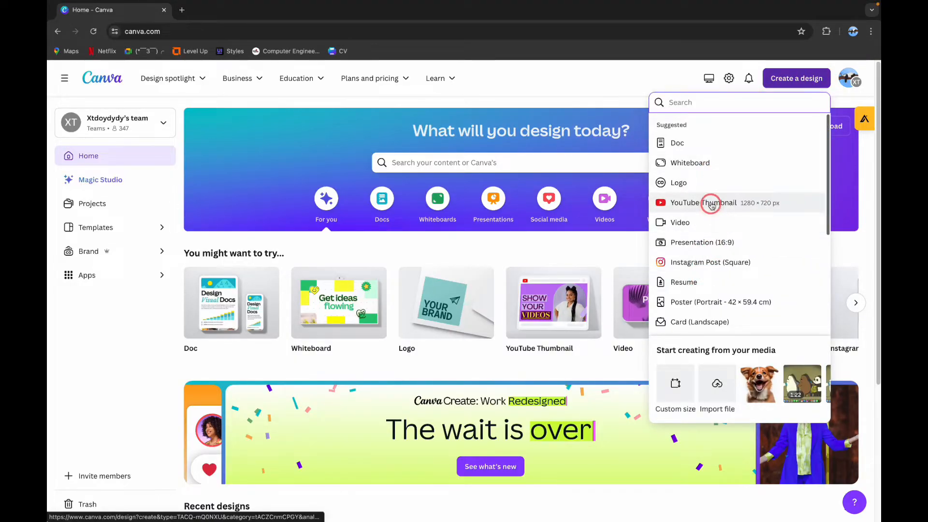
pyautogui.click(702, 202)
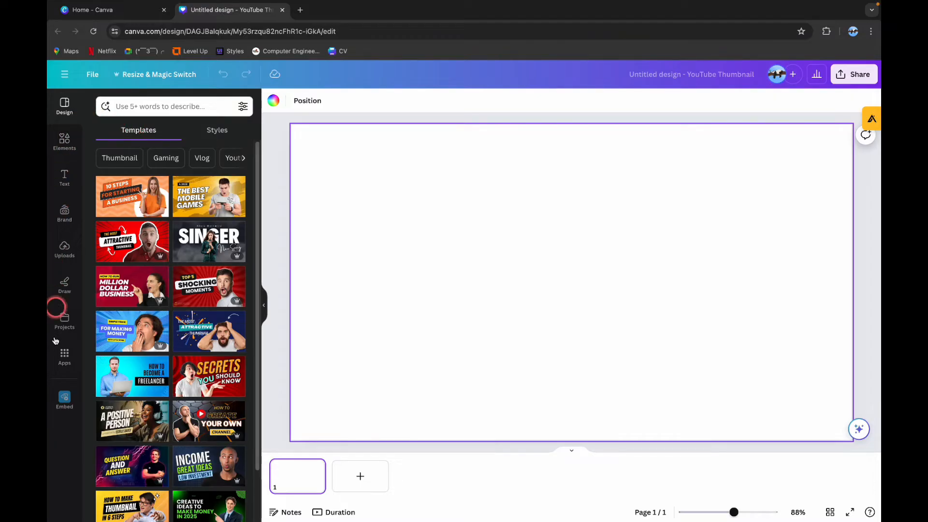
# Add the uploaded dog photo to the thumbnail and fill the background black
pyautogui.click(64, 247)
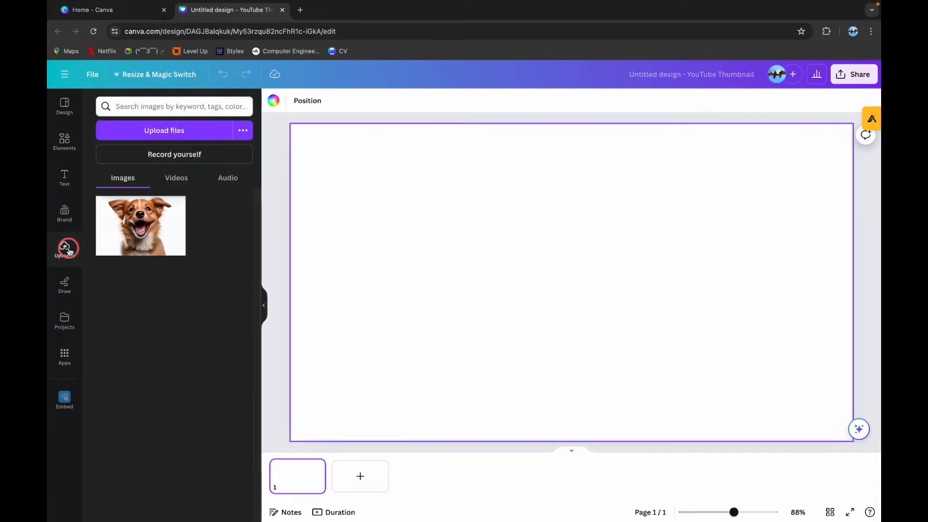
pyautogui.moveTo(140, 225)
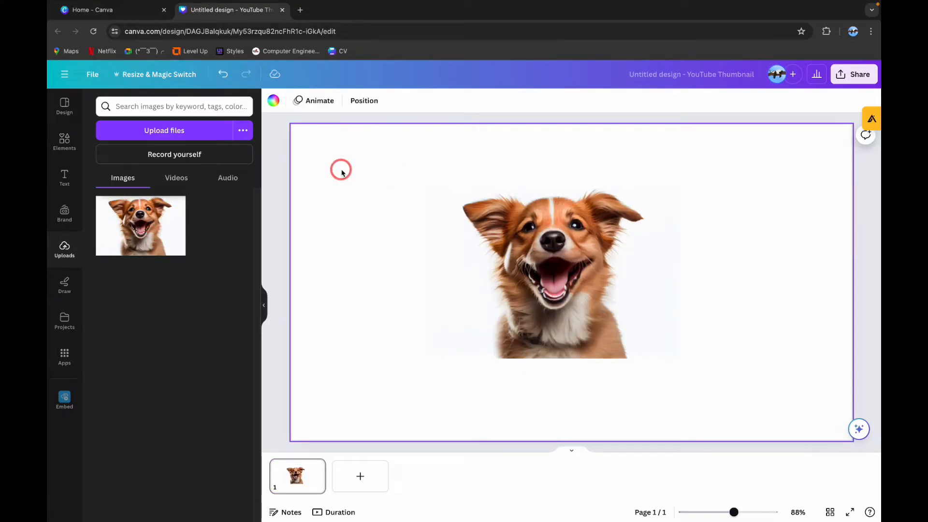
pyautogui.click(272, 100)
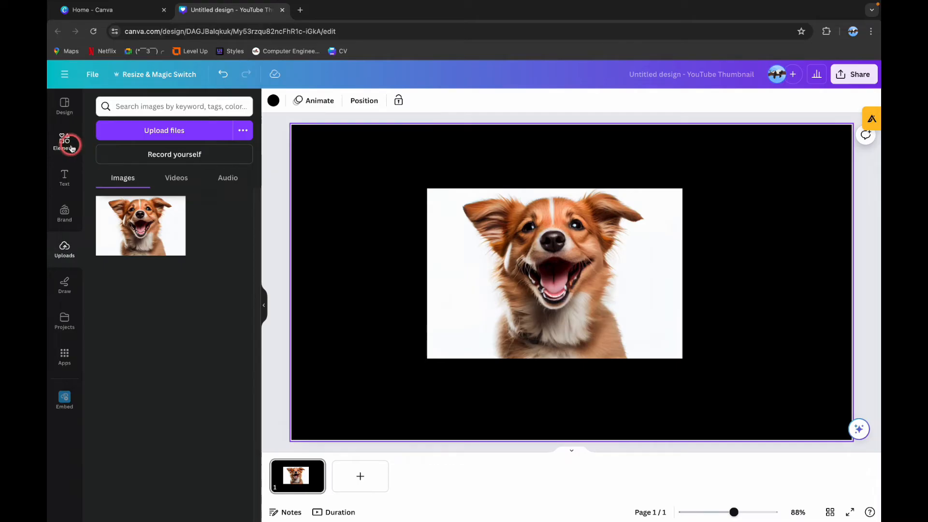
pyautogui.click(63, 142)
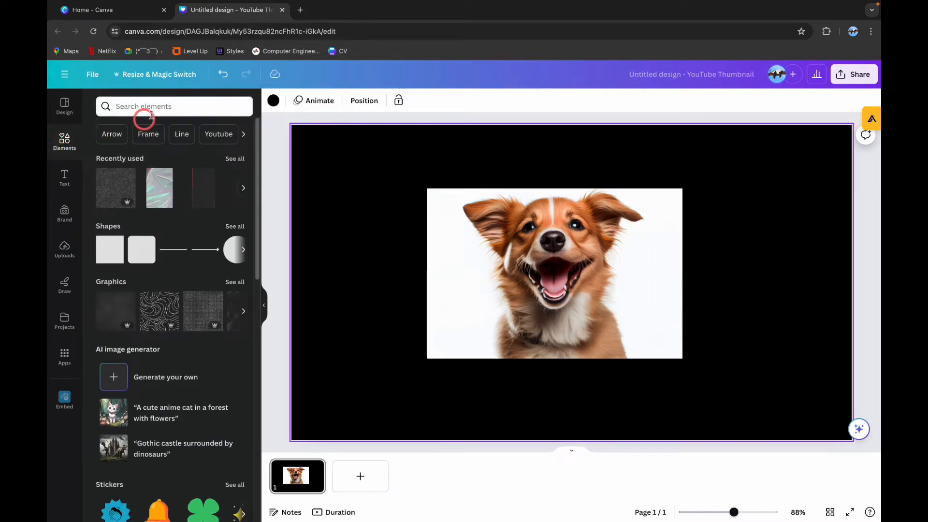
# Search elements for 'texture' and browse the Graphics results
pyautogui.write('texture')
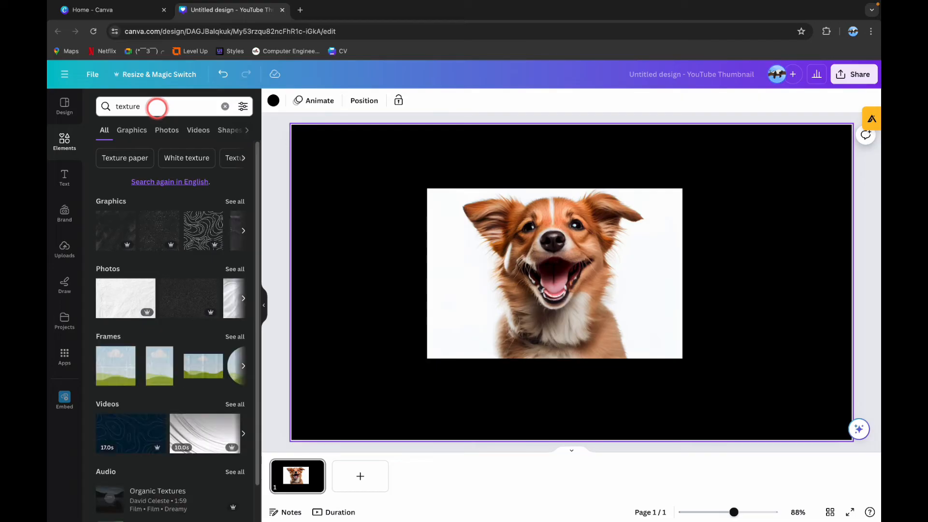
pyautogui.click(131, 129)
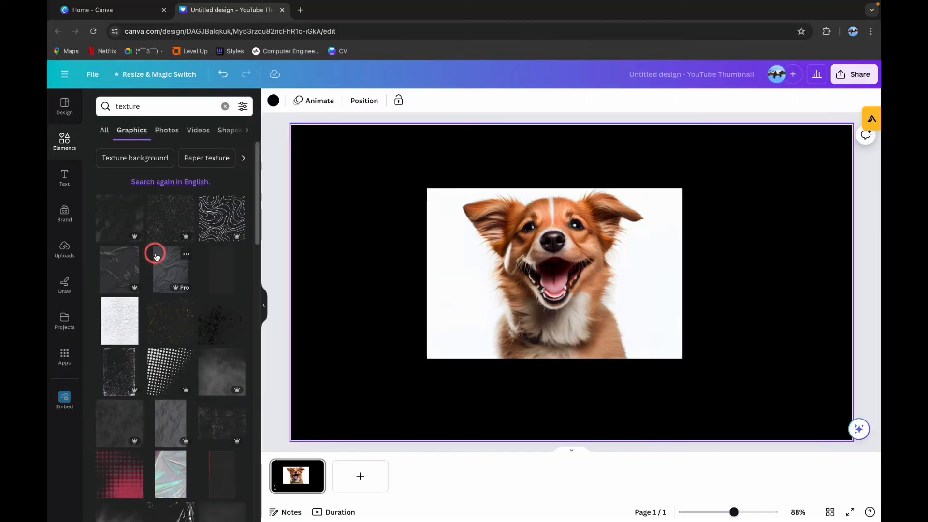
pyautogui.moveTo(144, 242)
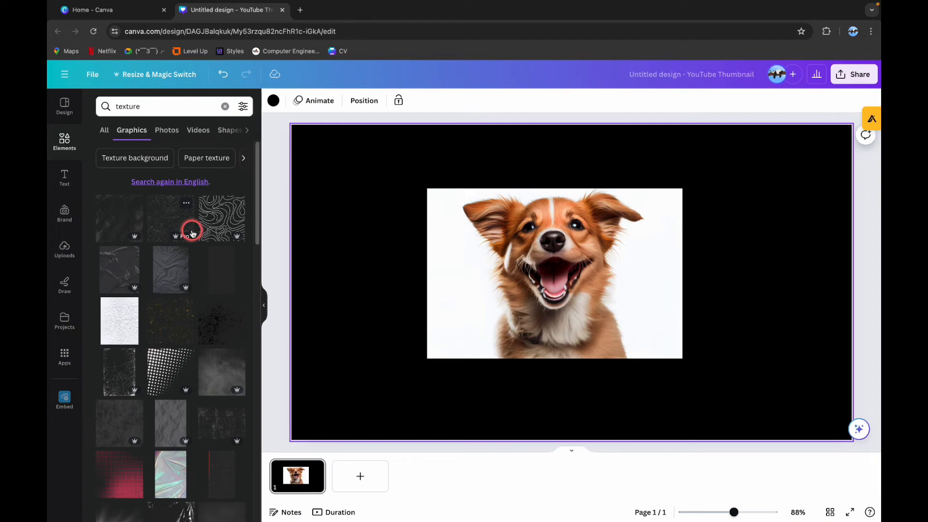
pyautogui.scroll(-3)
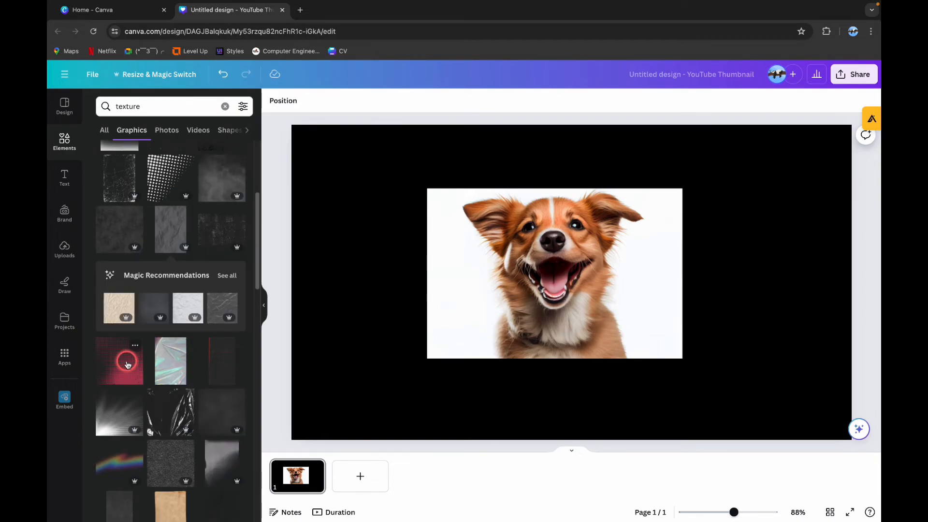
# Add the red halftone graphic over the dog photo and lower its transparency
pyautogui.click(119, 361)
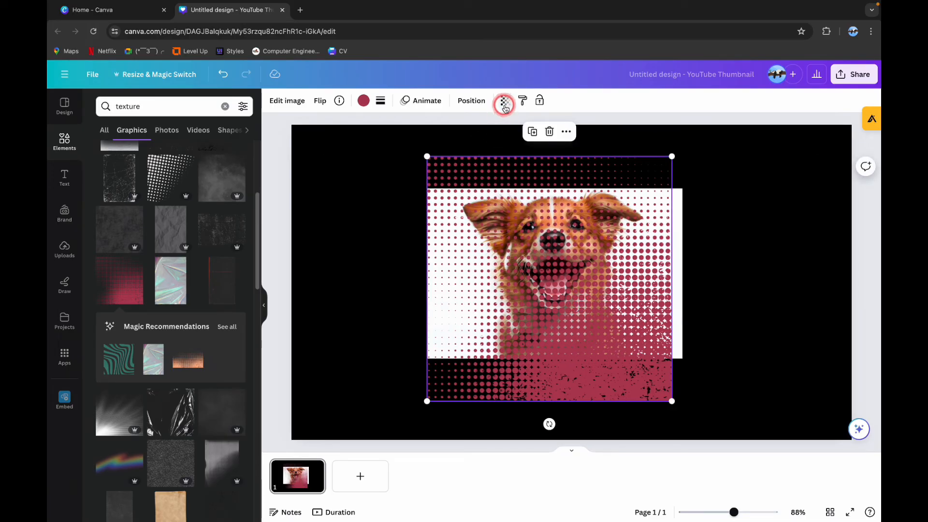
pyautogui.click(504, 100)
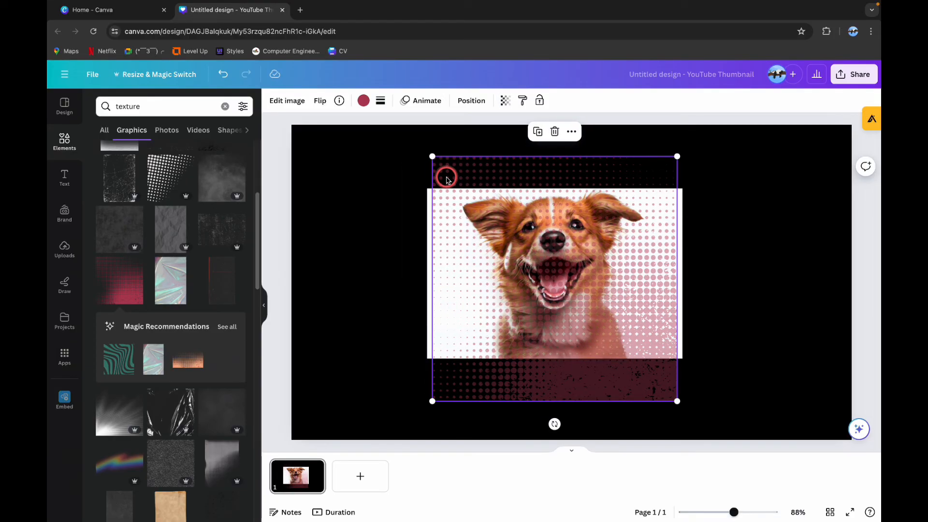
pyautogui.click(378, 182)
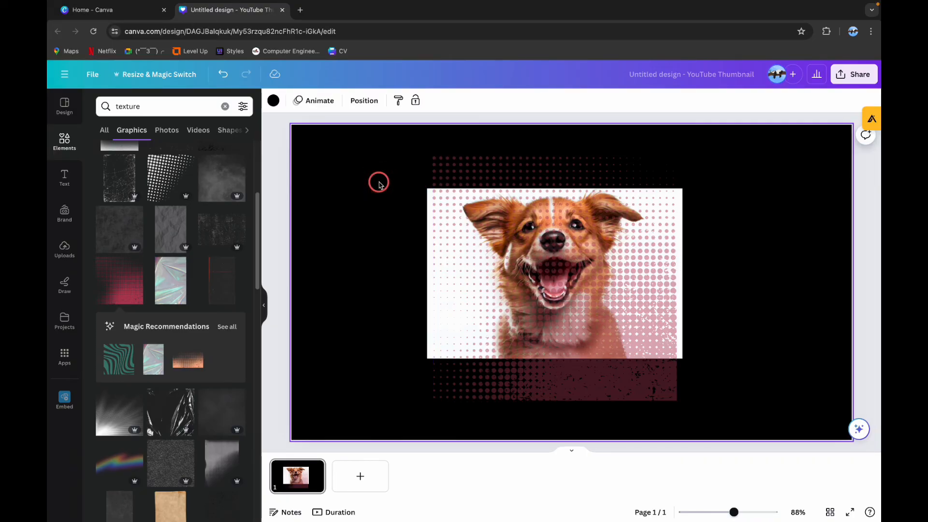